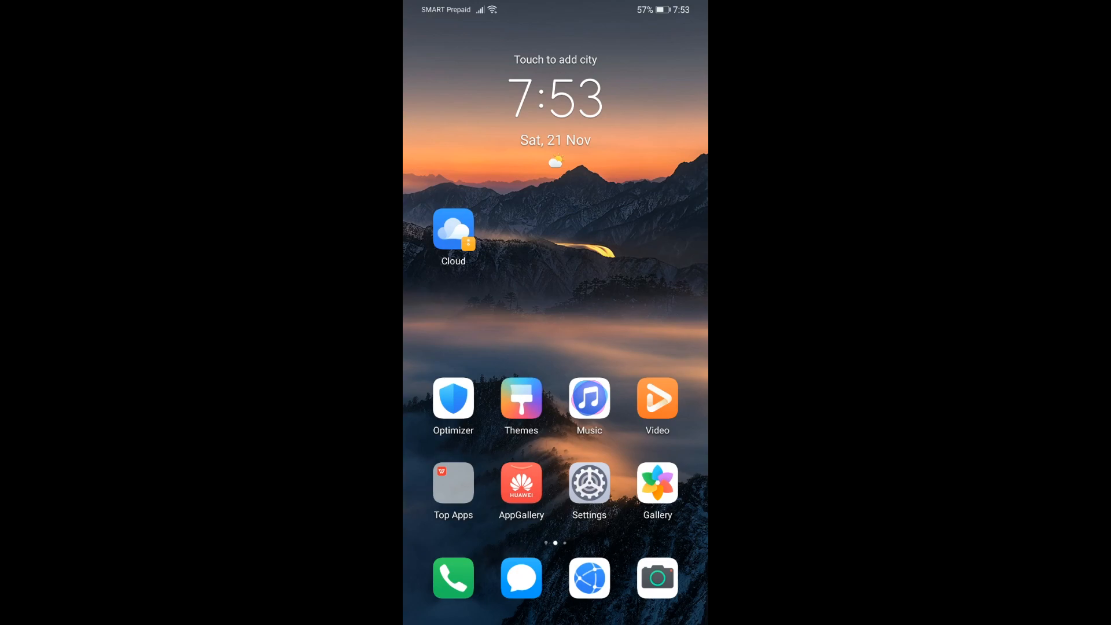
Step: View About phone showing HUAWEI Mate 30 Pro on EMUI 10.1.0, then return to Settings
scroll("left", 3)
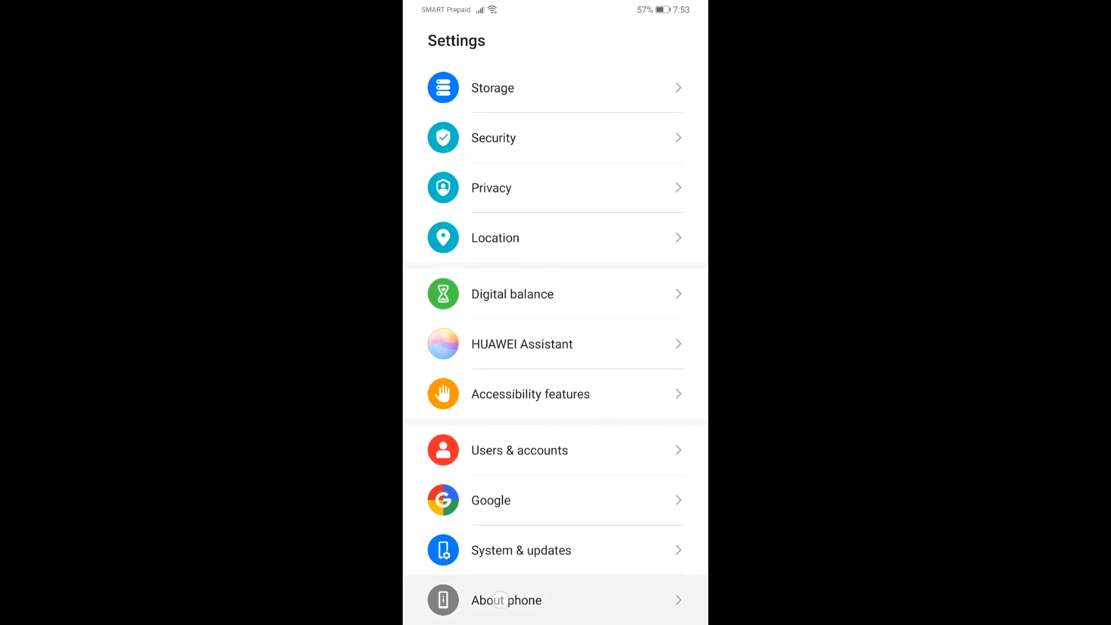
left_click(506, 600)
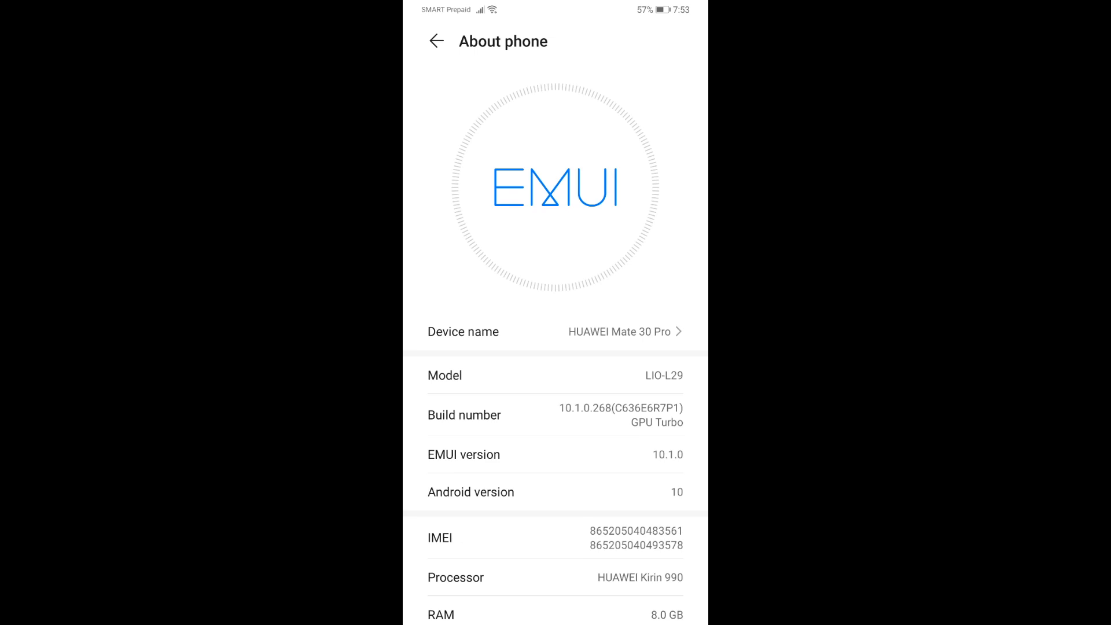
left_click(437, 40)
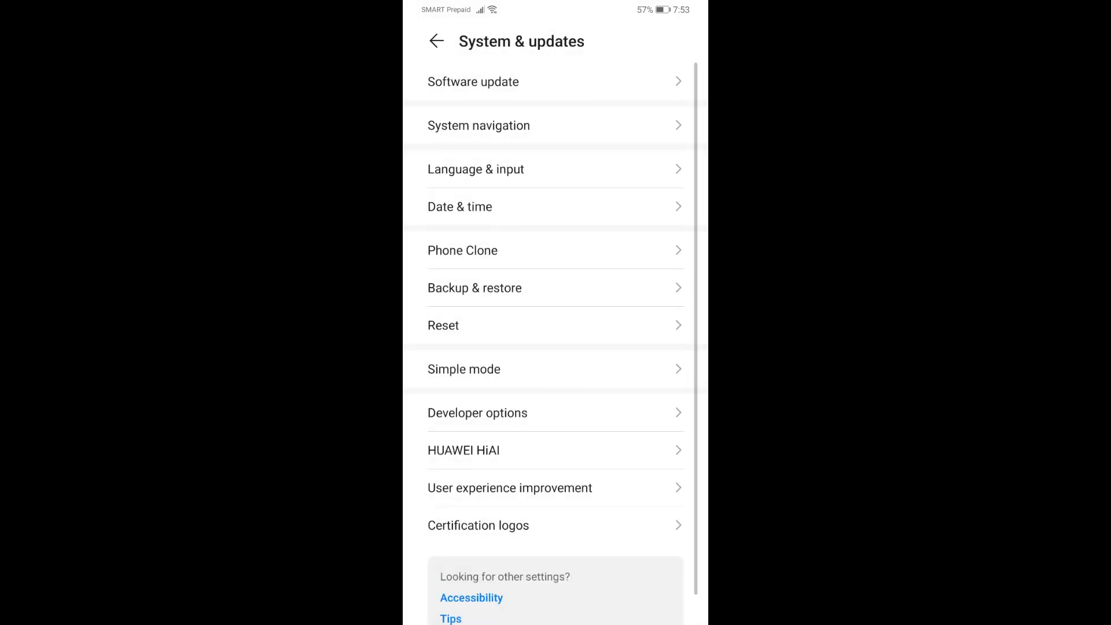
Step: Check Software update reports version 10.1.0.268 is up to date, then go back
left_click(473, 81)
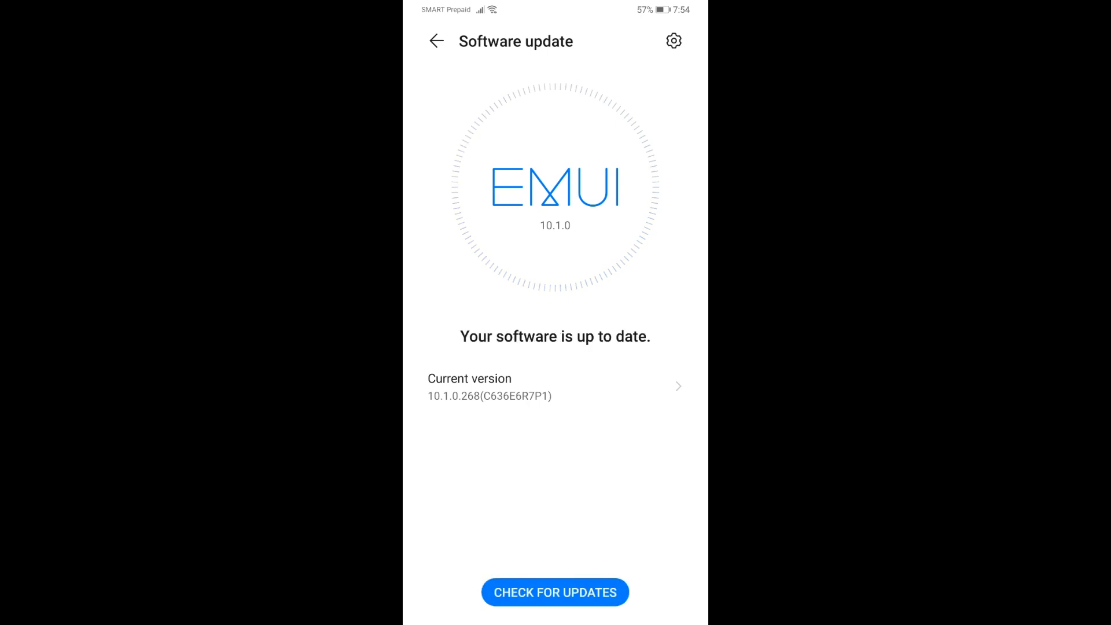
left_click(555, 386)
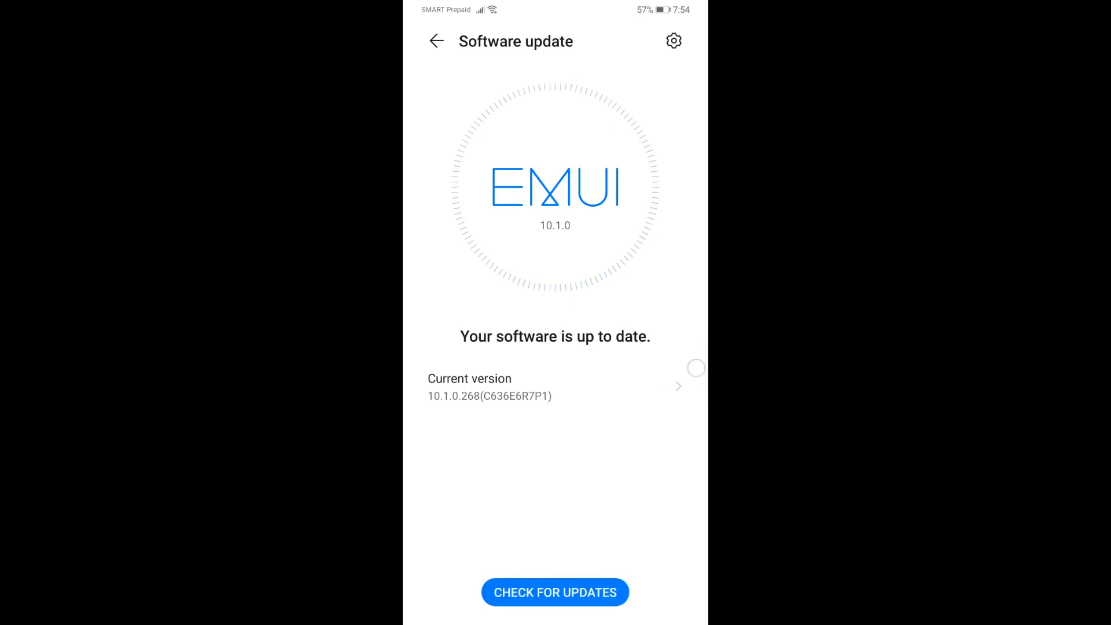
left_click(436, 40)
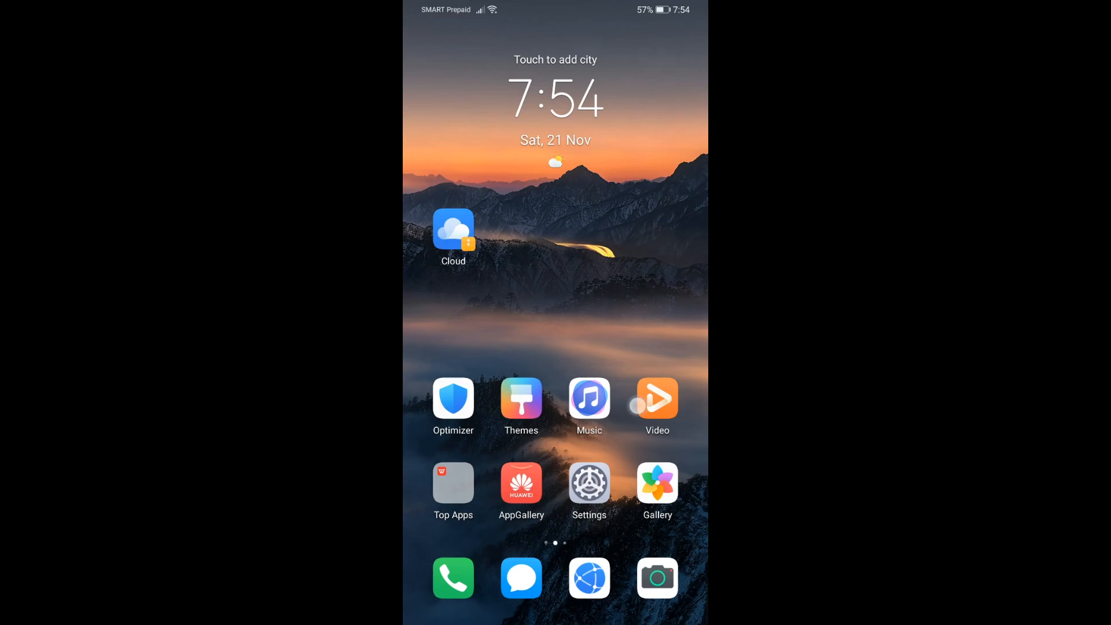
Step: Launch 谷歌服务助手 from the second home screen page
scroll("left", 3)
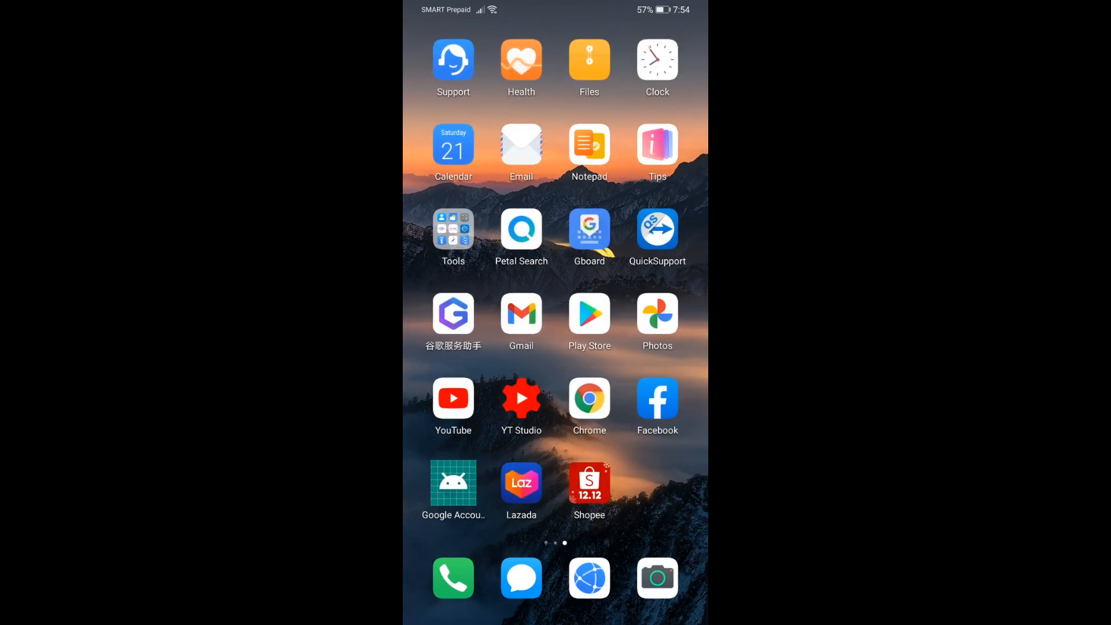
left_click(453, 314)
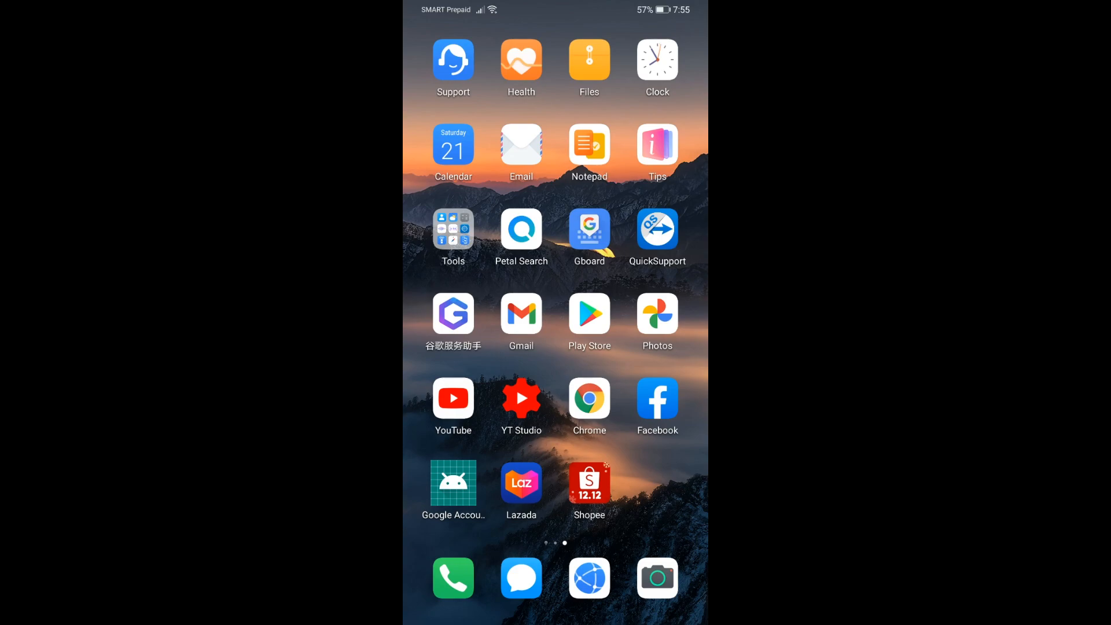
left_click(453, 314)
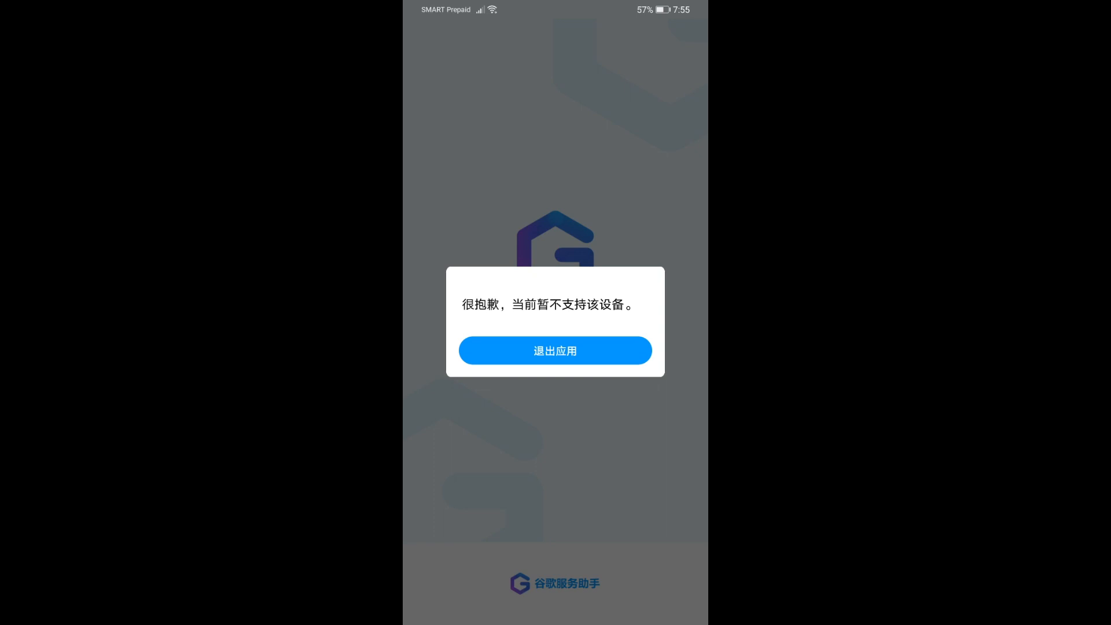
Step: Acknowledge the 'device not supported' dialog in LZ Play
left_click(556, 350)
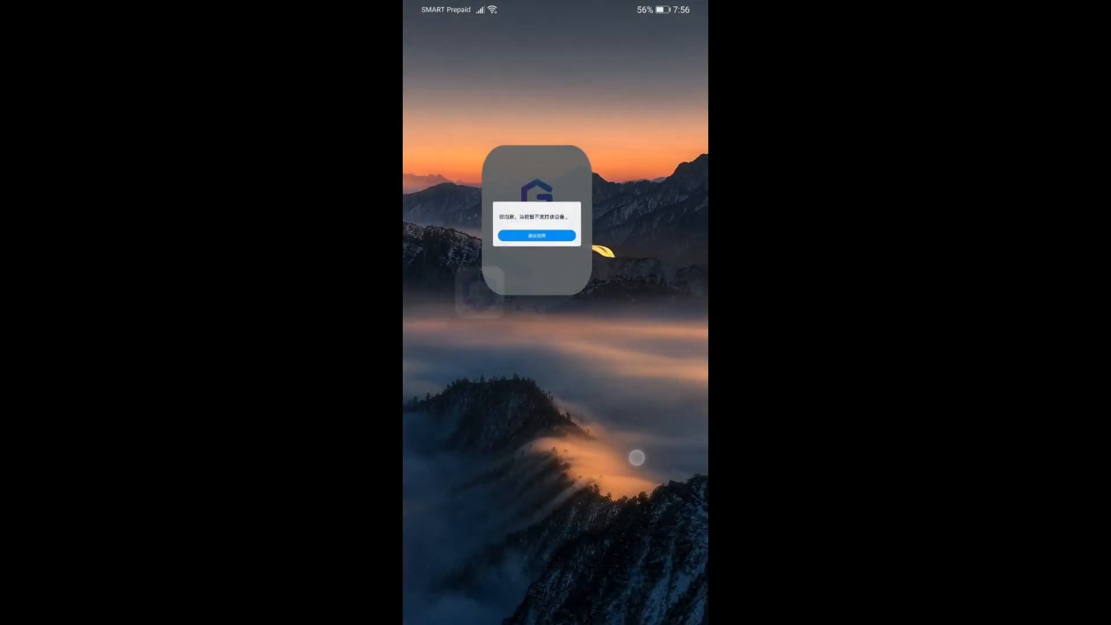
left_click(536, 236)
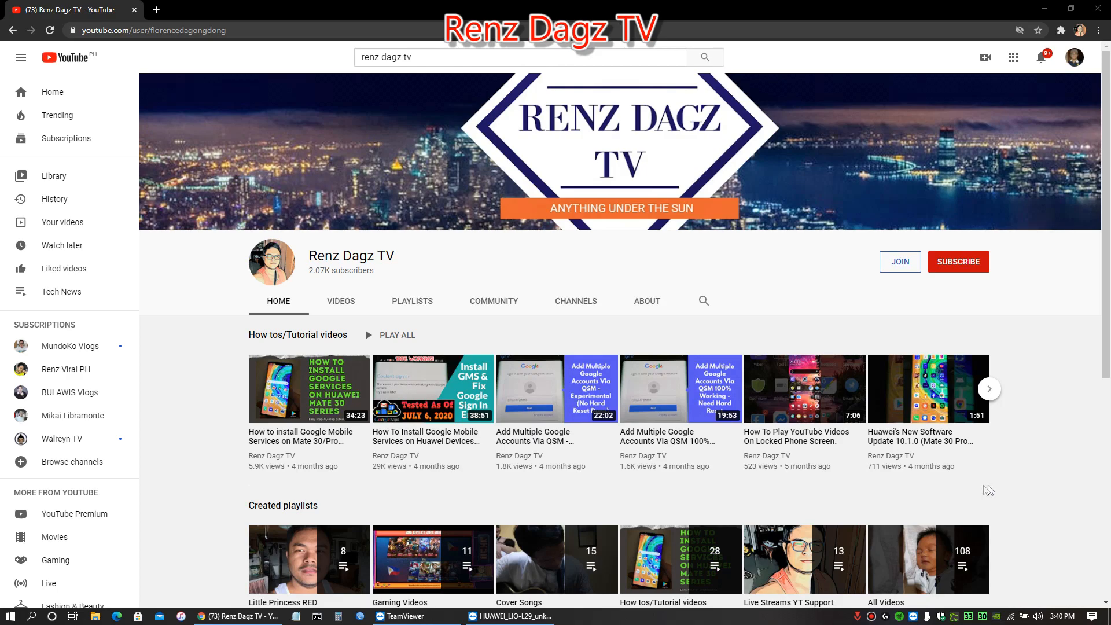
mouse_move(980, 489)
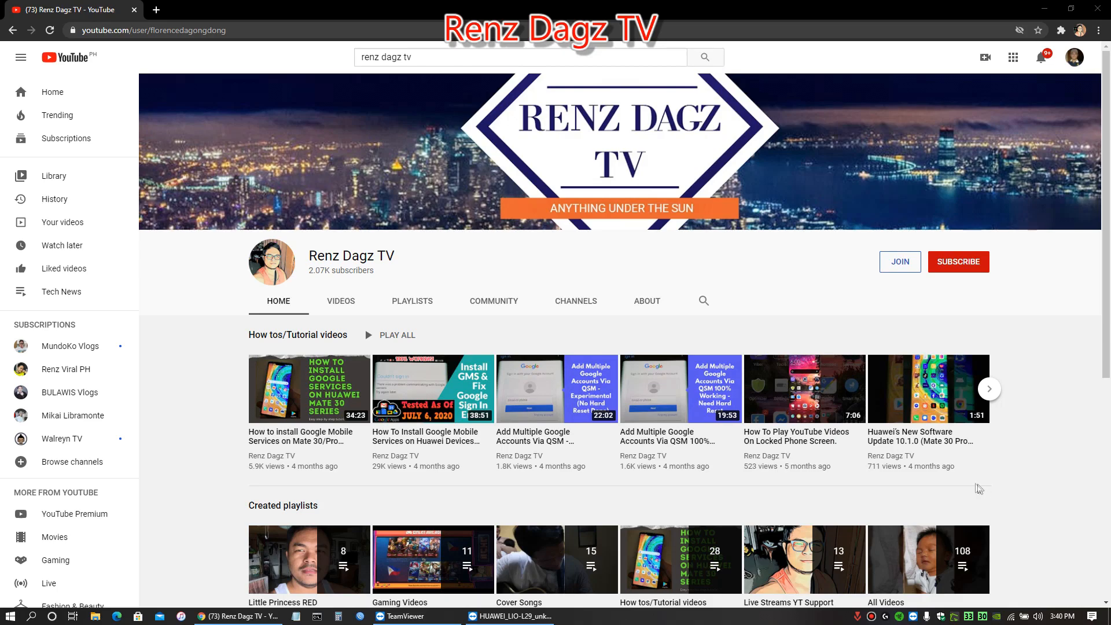